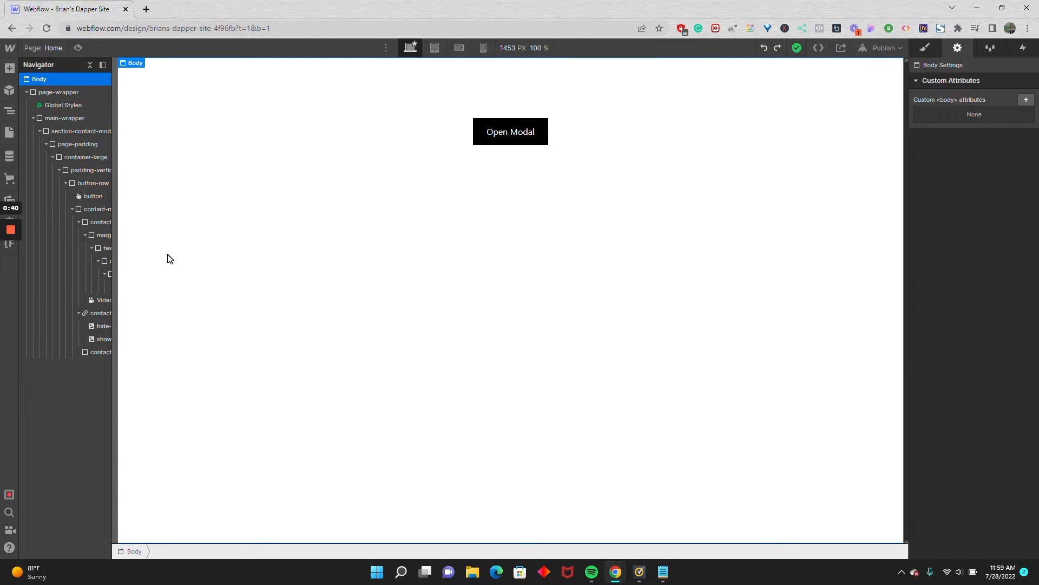
mouse_move(201, 259)
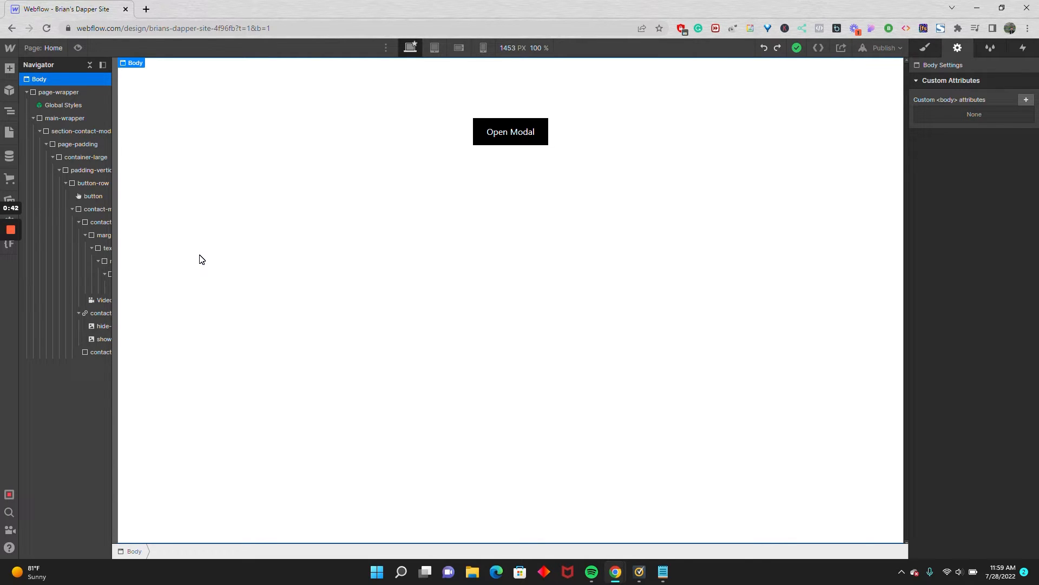
mouse_move(322, 252)
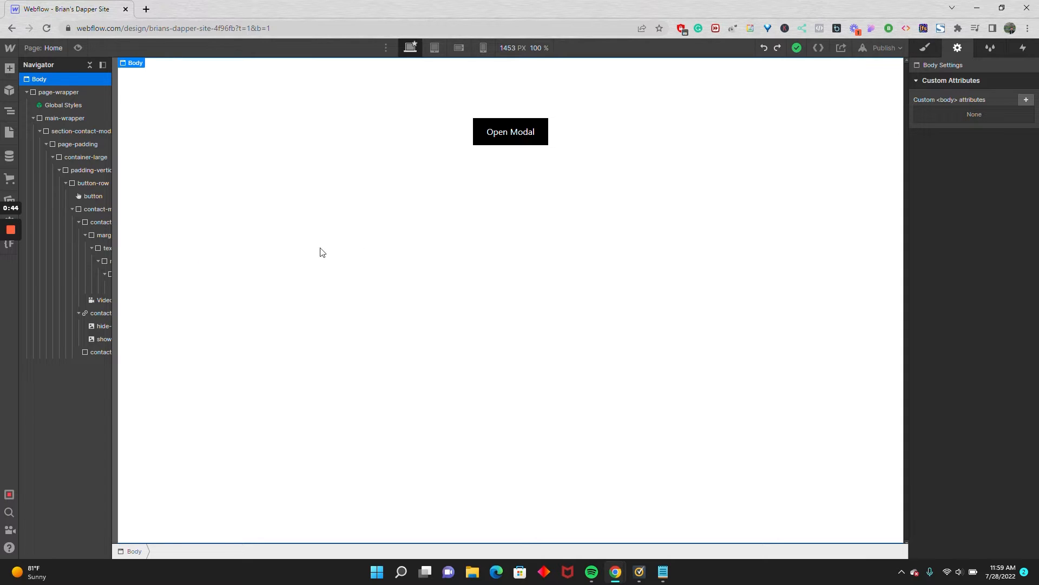
mouse_move(455, 222)
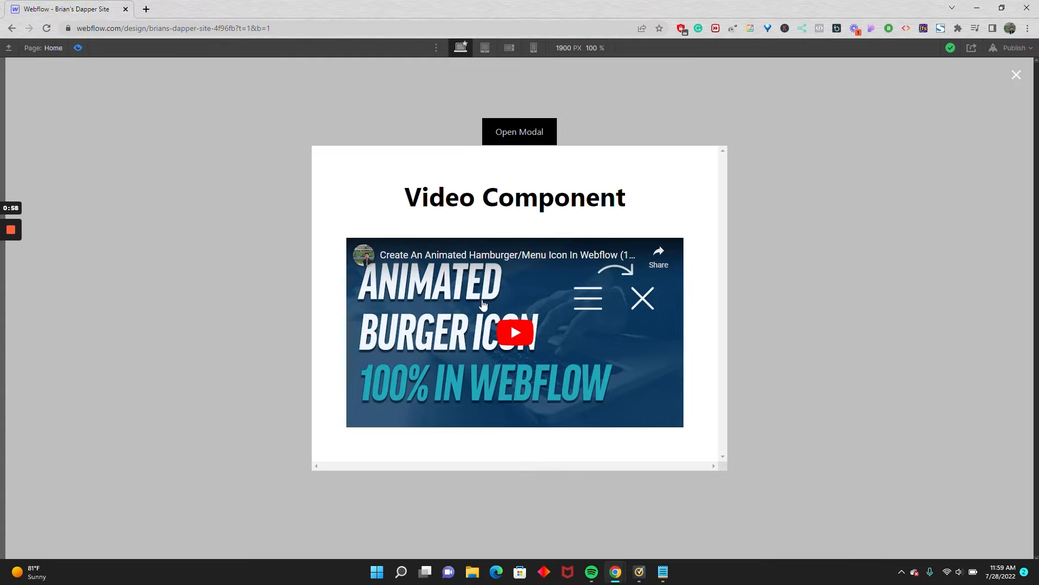
- Test the existing modal: play its YouTube video, close it, reopen and close again
left_click(515, 332)
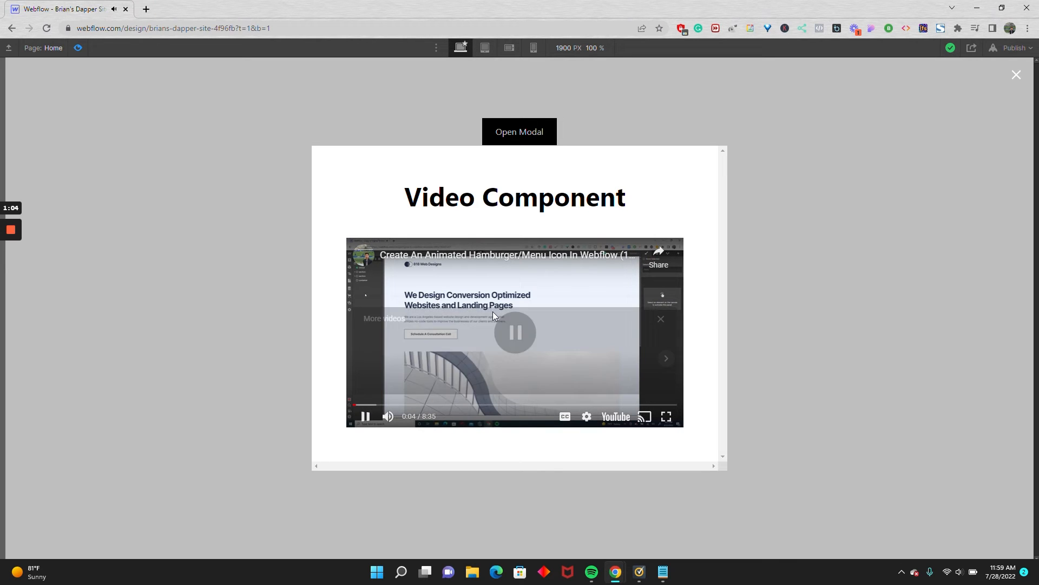
left_click(1016, 74)
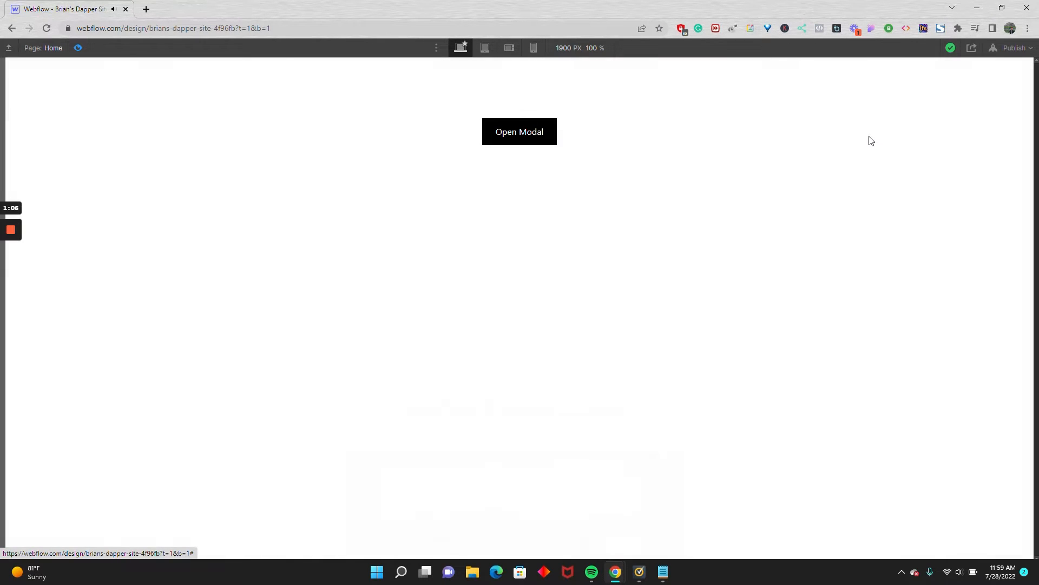
left_click(519, 131)
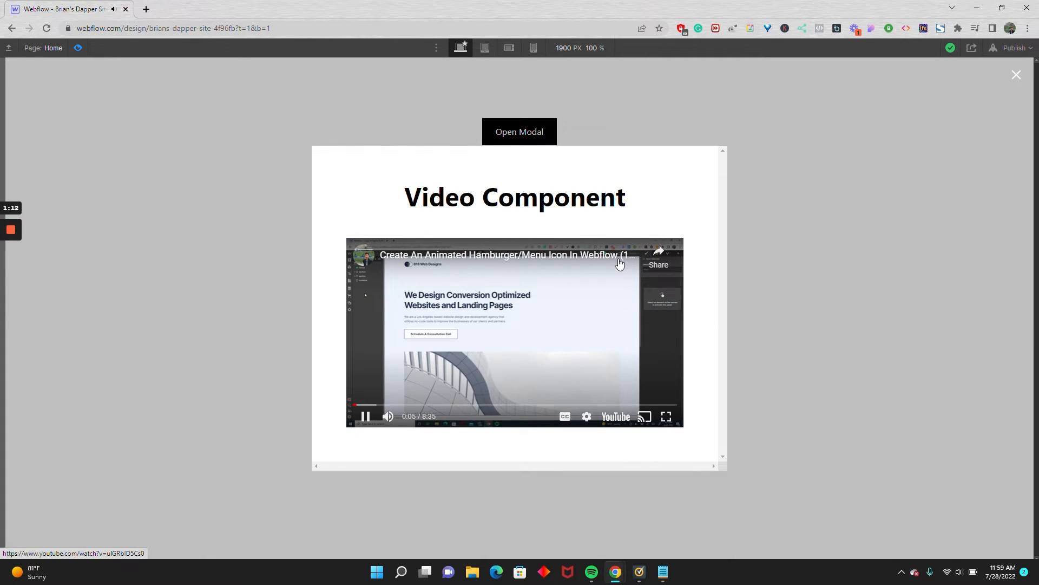
mouse_move(666, 188)
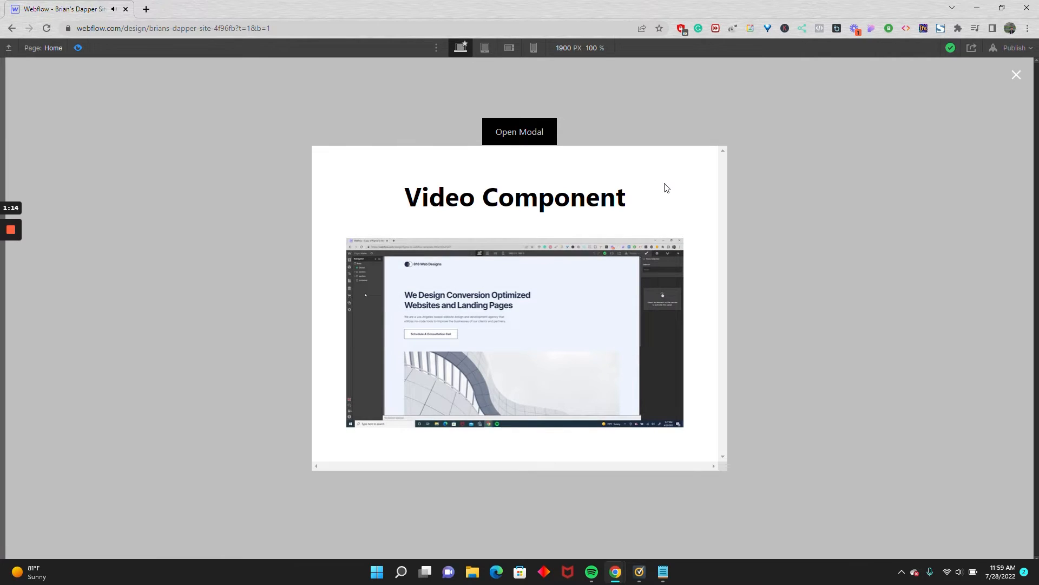
mouse_move(956, 110)
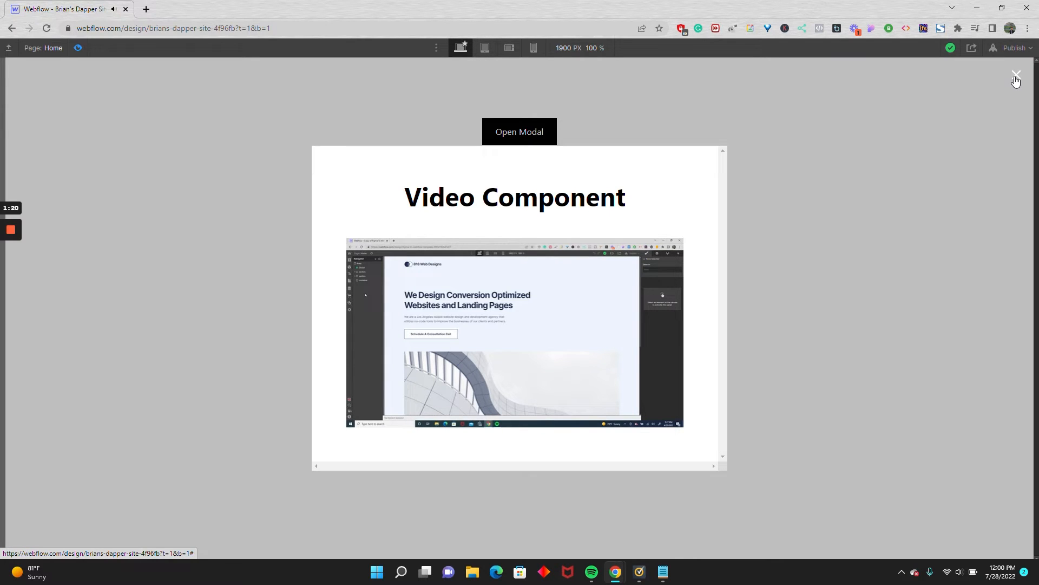
left_click(1017, 73)
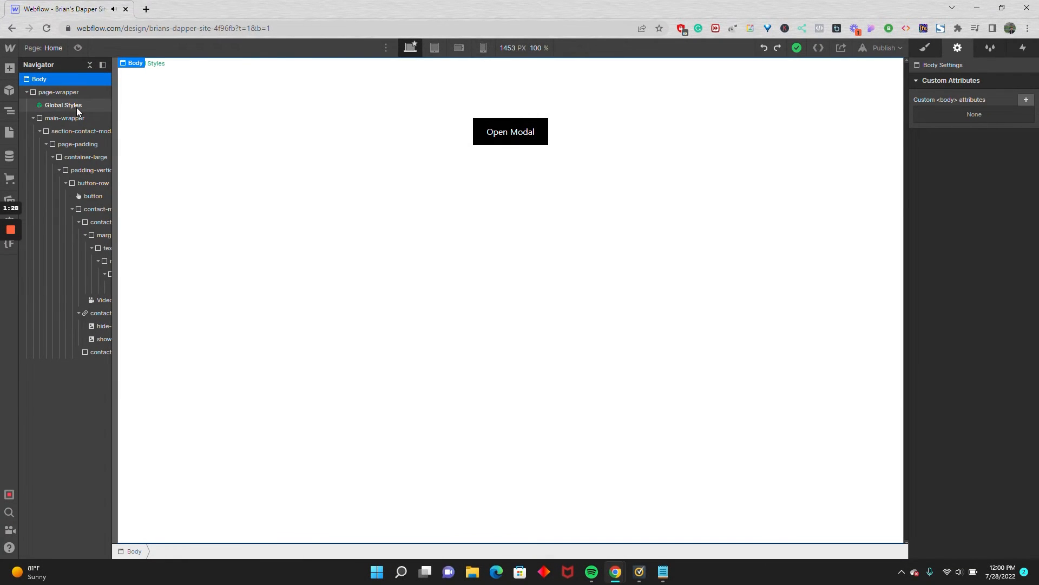
- Add a Lightbox Link element into the button row from the Add panel
left_click(94, 183)
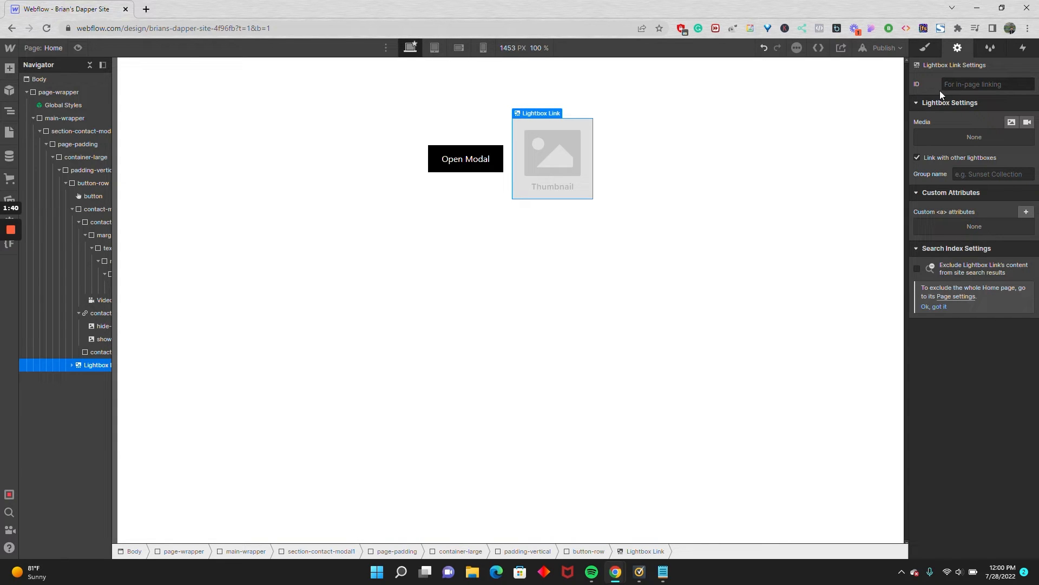
mouse_move(1004, 129)
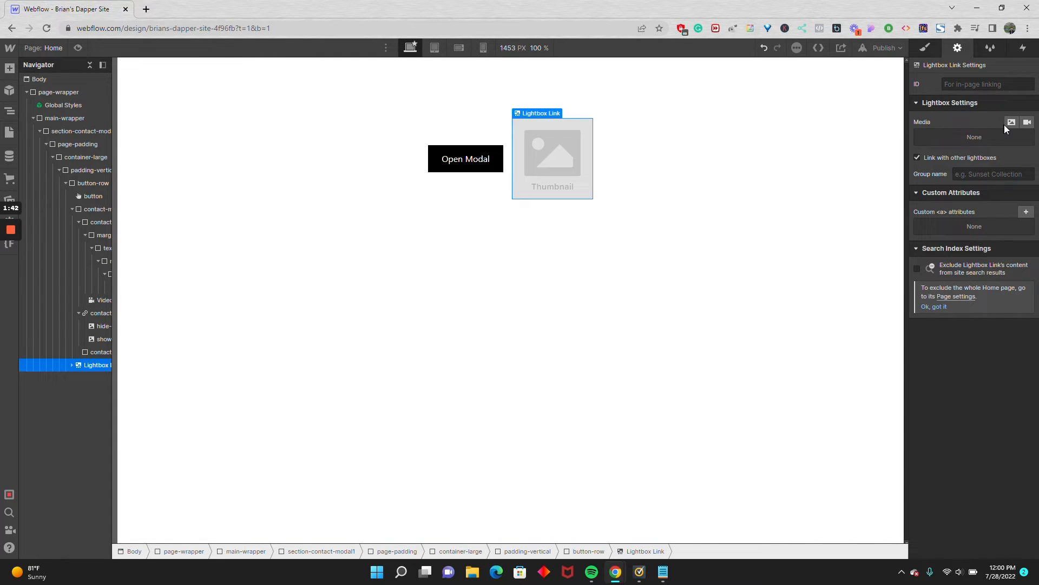
mouse_move(1011, 122)
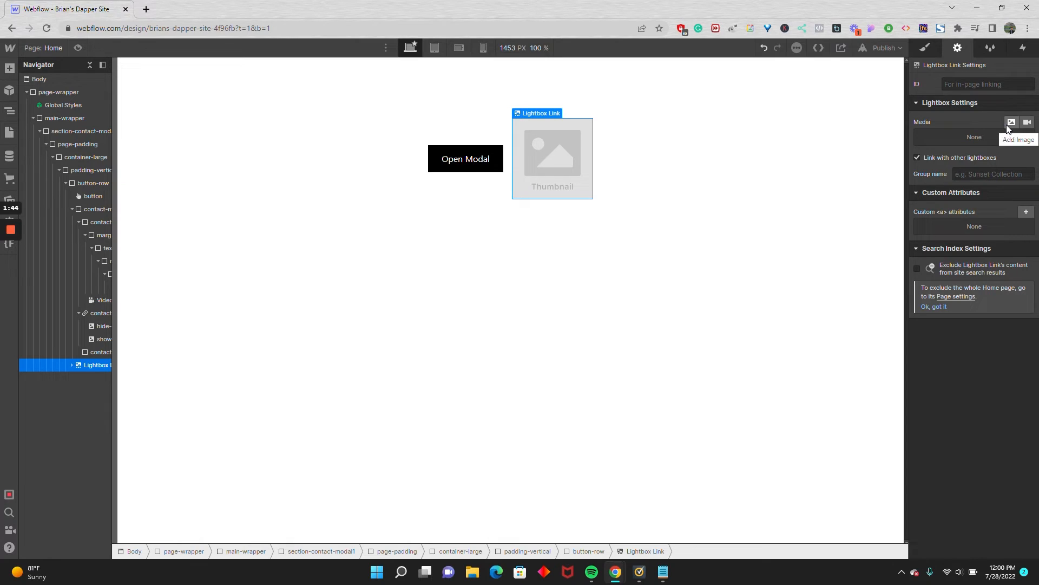
mouse_move(1027, 122)
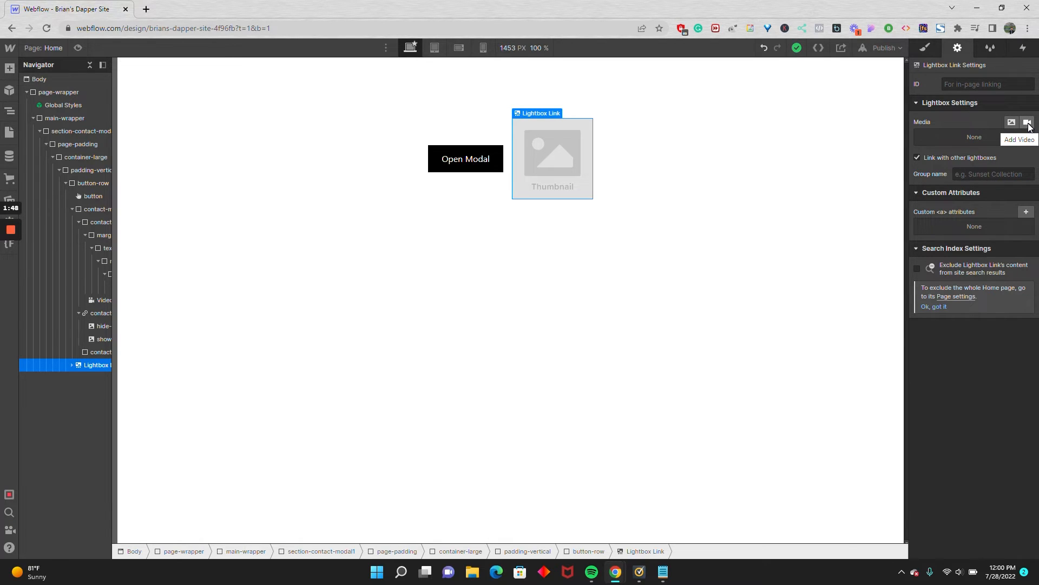
mouse_move(88, 366)
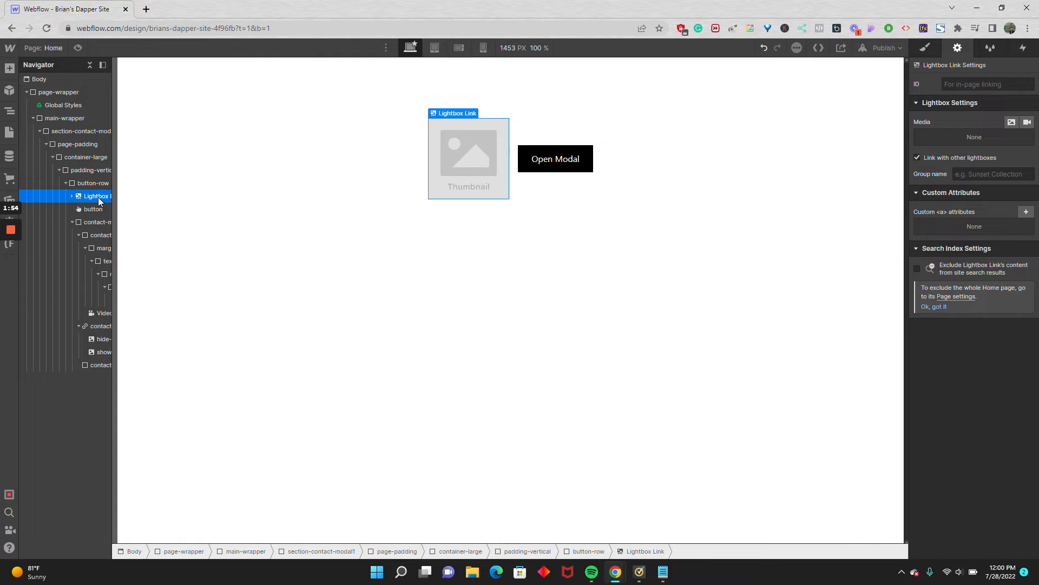
mouse_move(1027, 123)
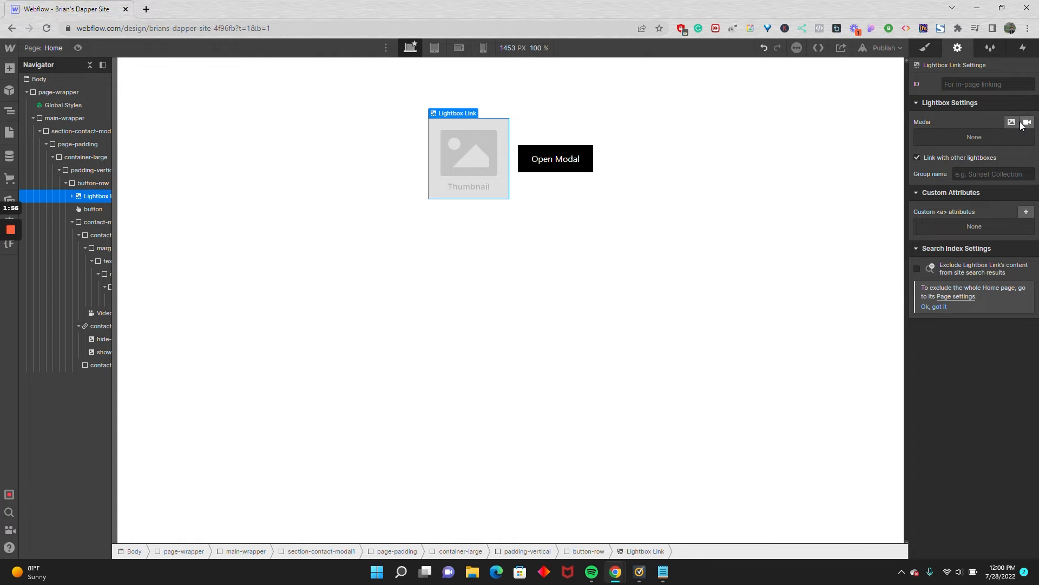
- Attach the YouTube video URL (com/watch?v=uIGRbI...) to the lightbox link and save it
left_click(1027, 122)
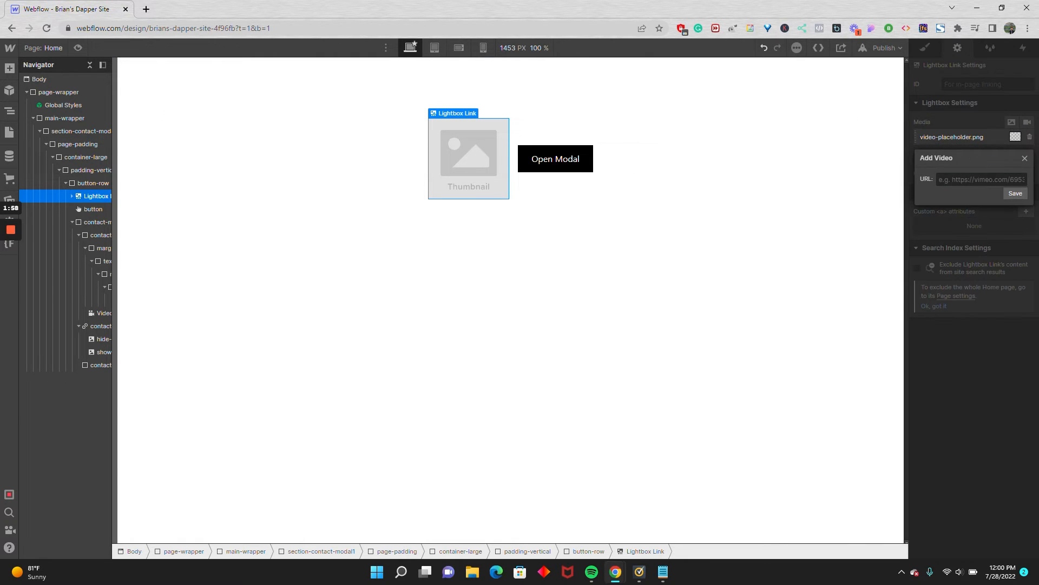
type("com/watch?v=uIGRbI")
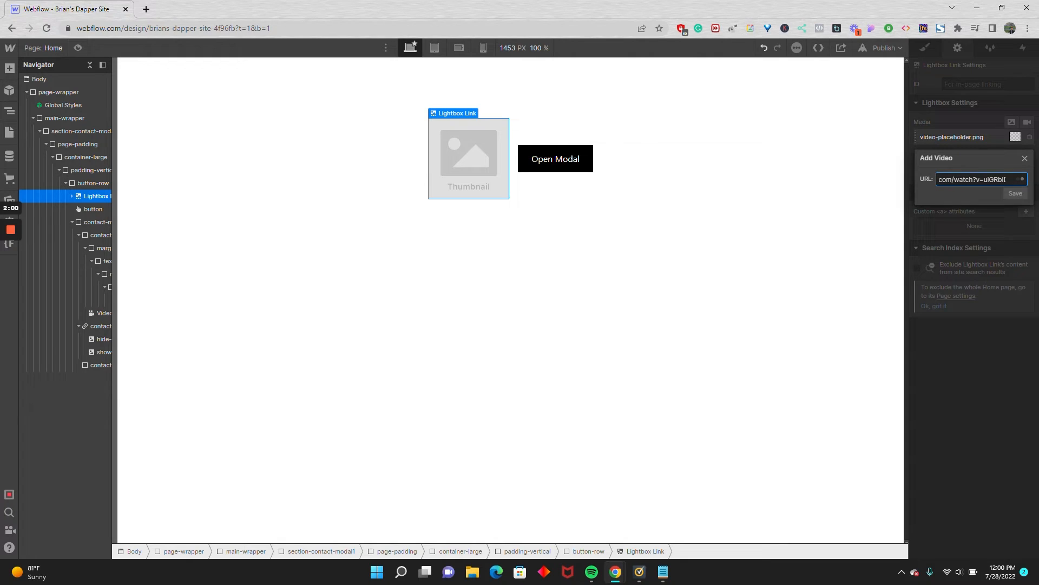
left_click(1014, 193)
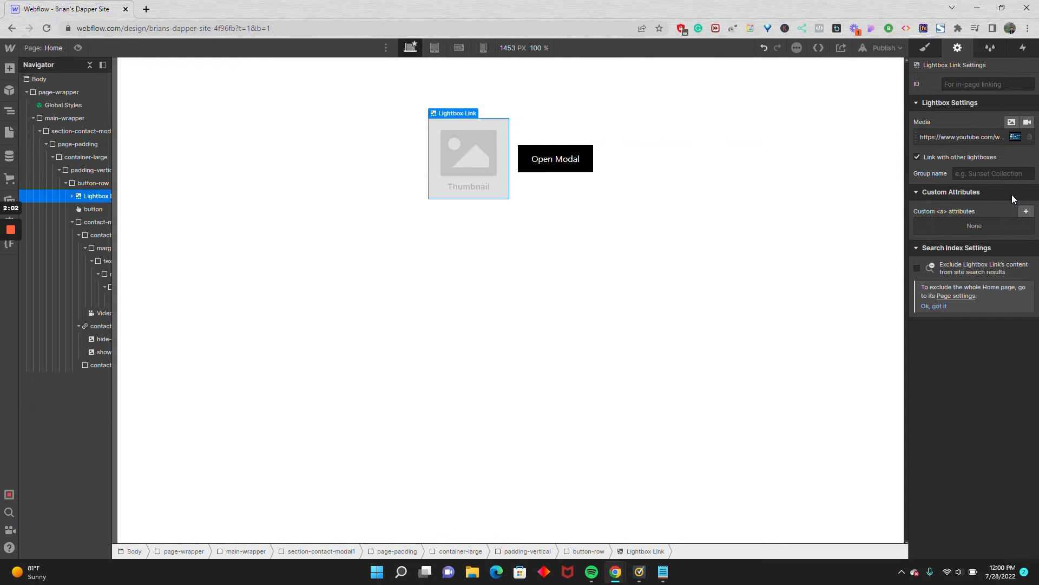
- Expand the lightbox link in the Navigator and select its placeholder thumbnail image
left_click(71, 196)
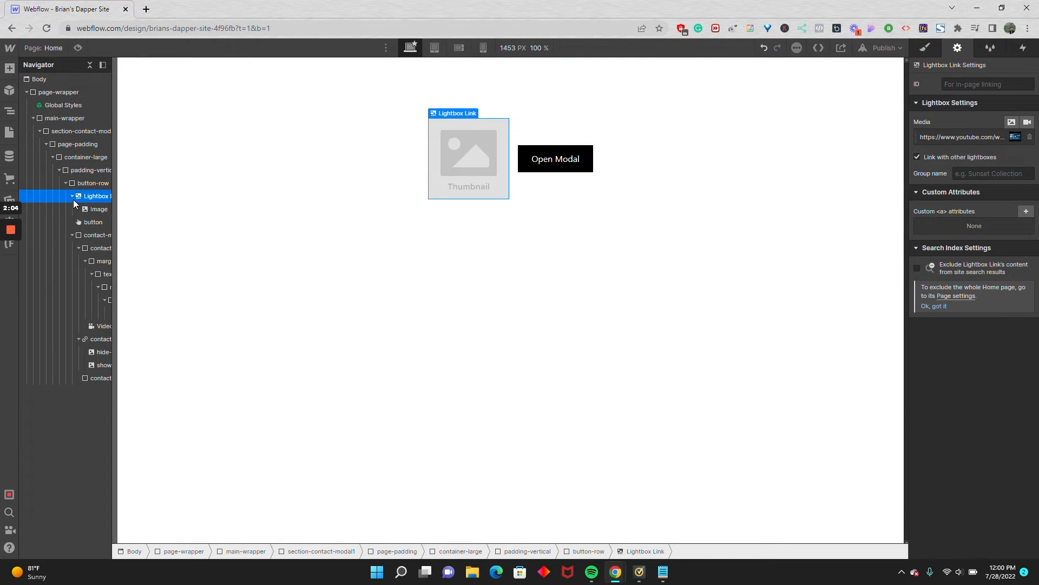
left_click(98, 209)
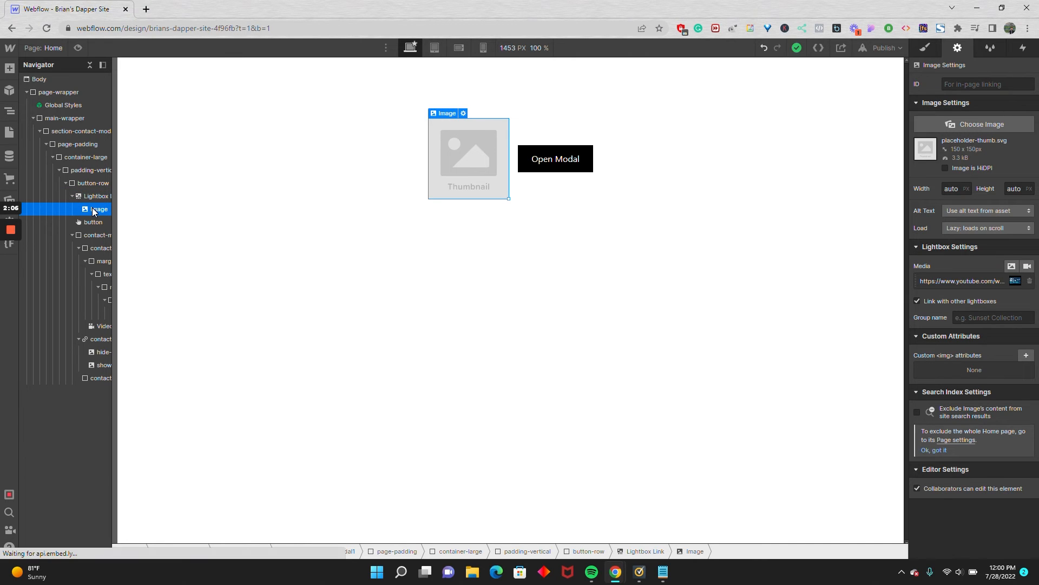
left_click(97, 196)
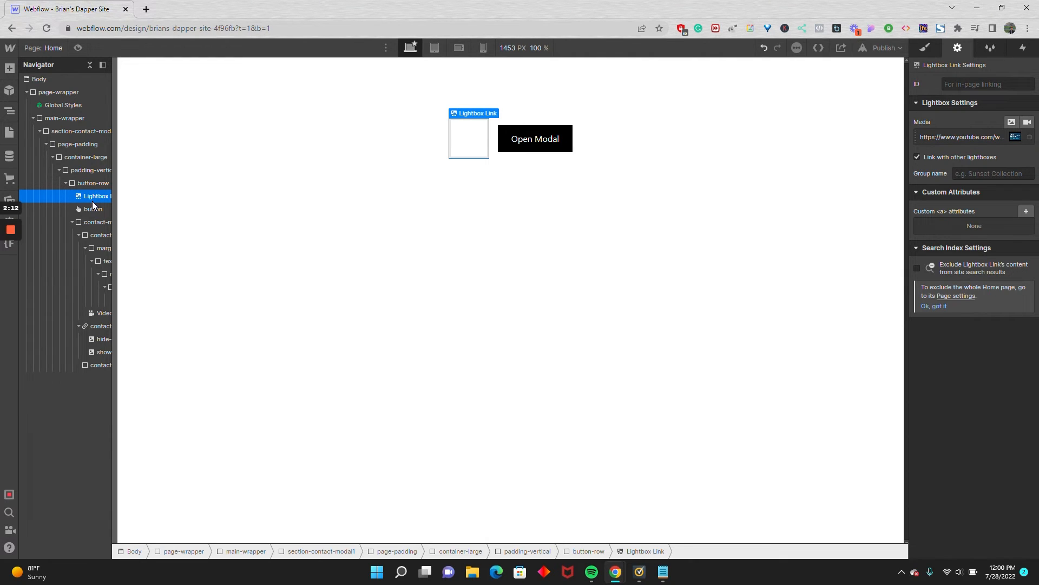
mouse_move(926, 54)
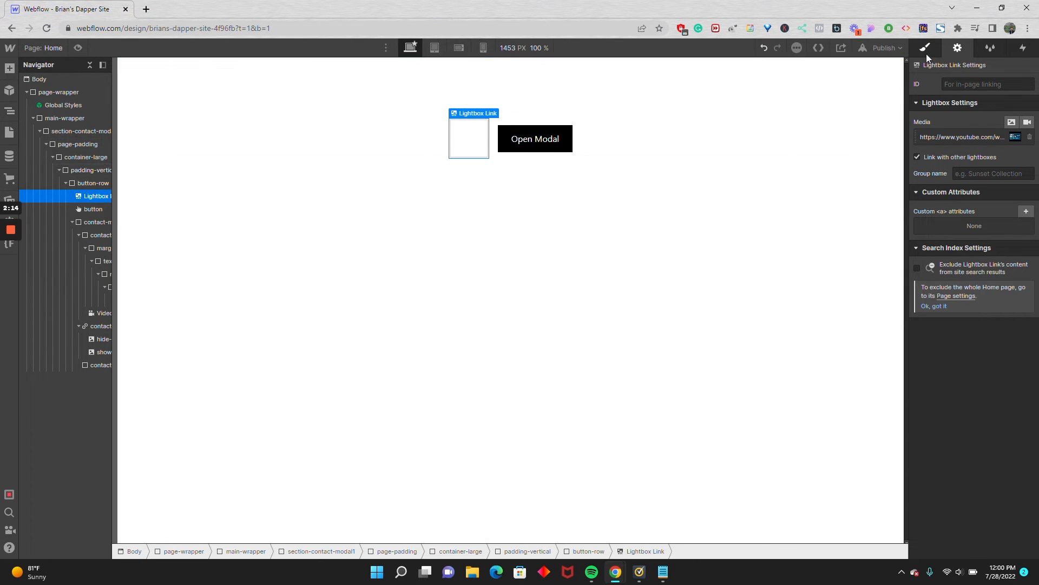
- Style the lightbox link as a button and add the text 'Open Modal'
left_click(923, 48)
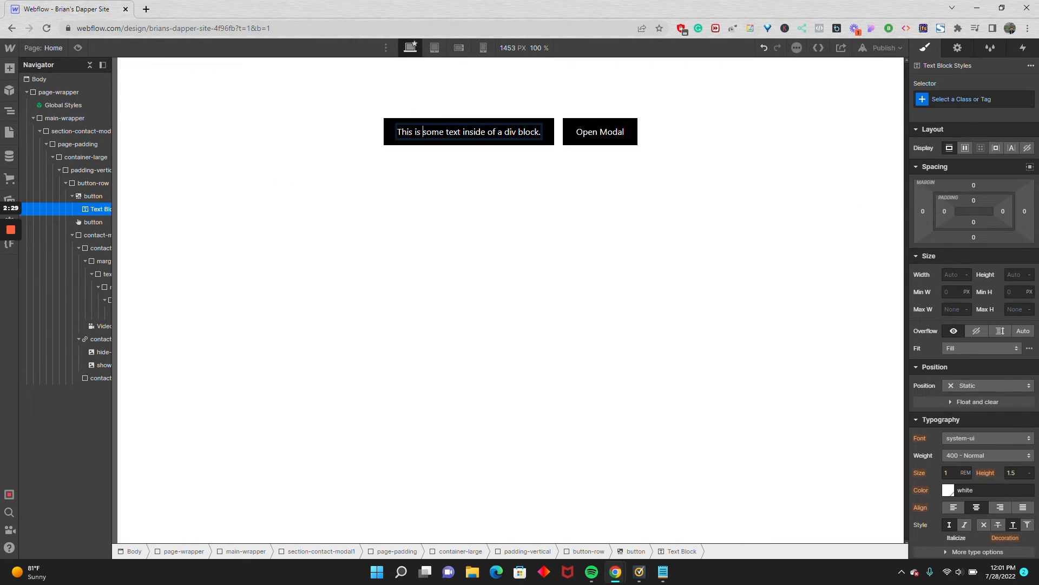
type("Open Modal")
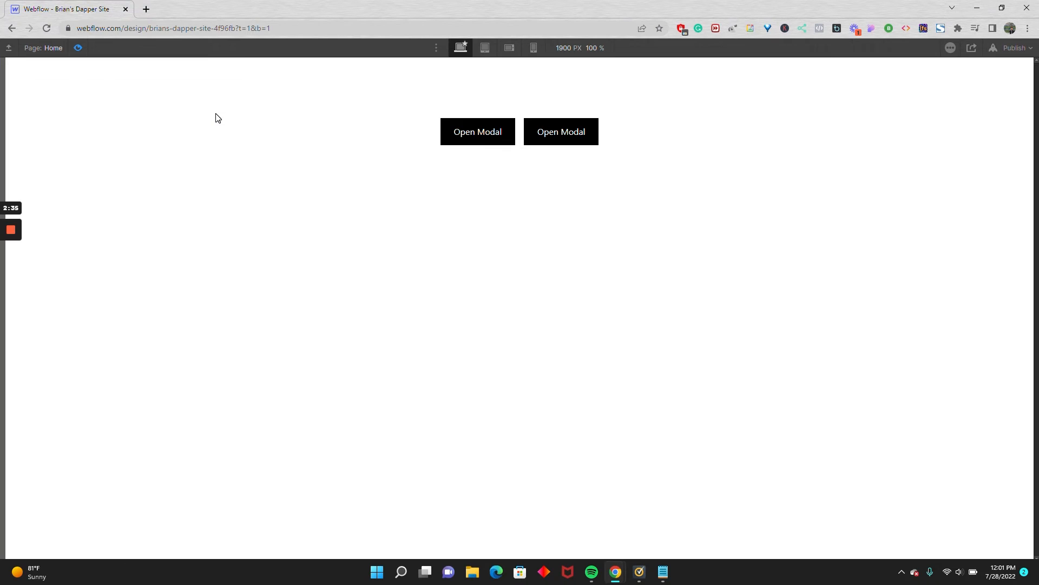
left_click(476, 131)
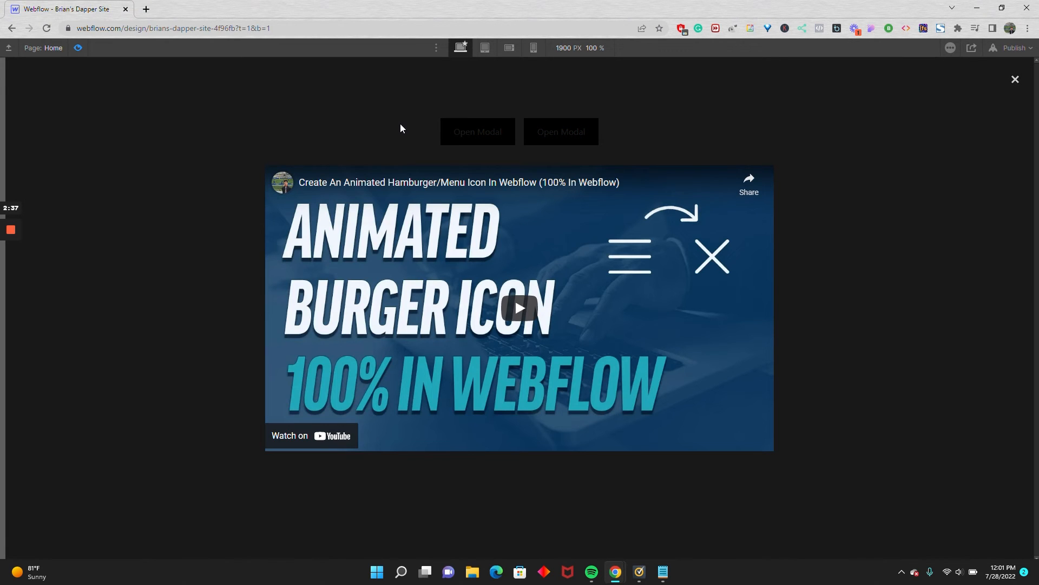
left_click(520, 307)
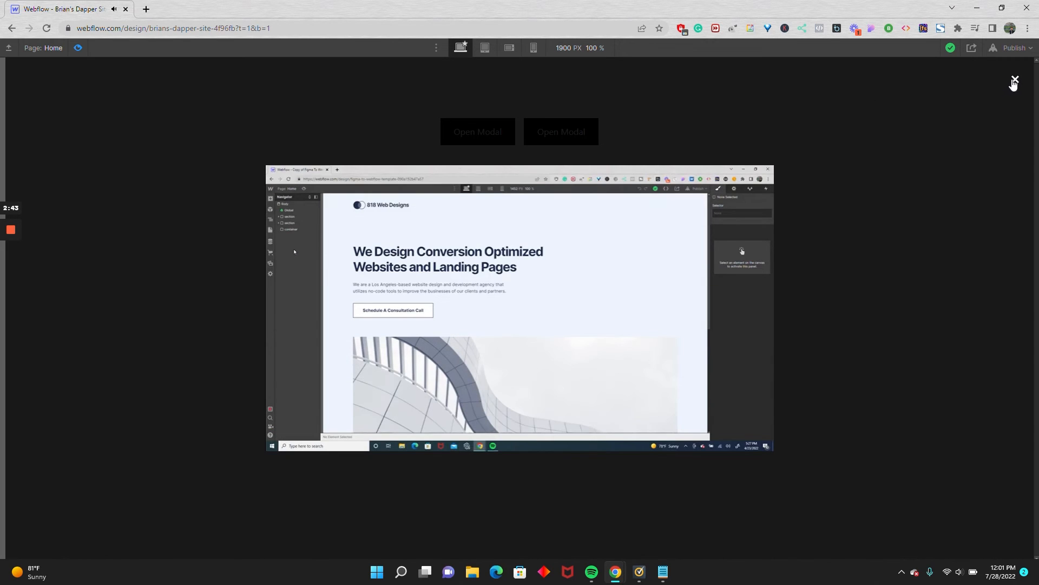
left_click(1013, 82)
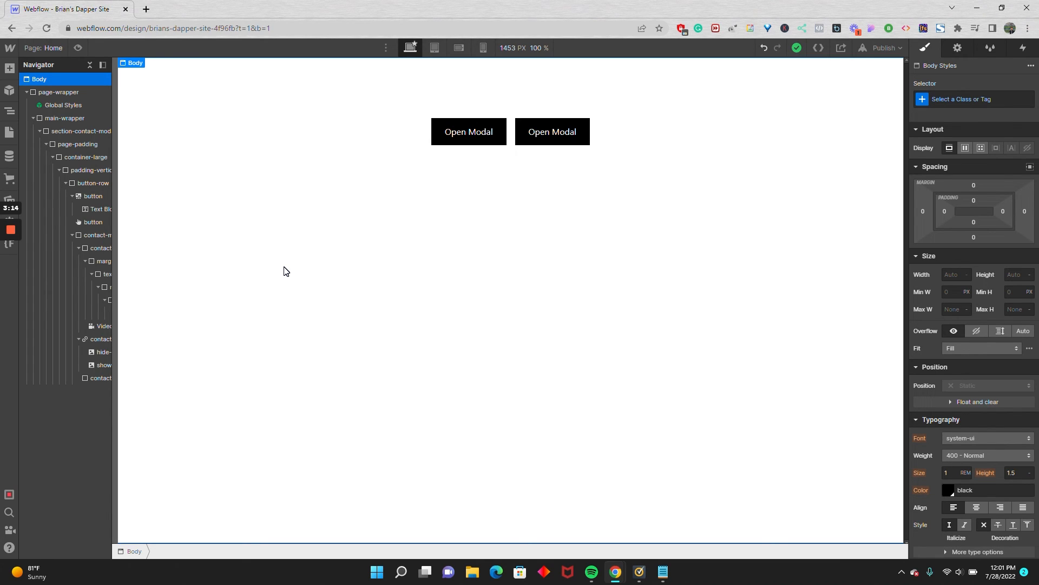
- Re-enter the lightbox button's video address as youtube.com/watch?v=uIGRbID5Cs0
left_click(468, 131)
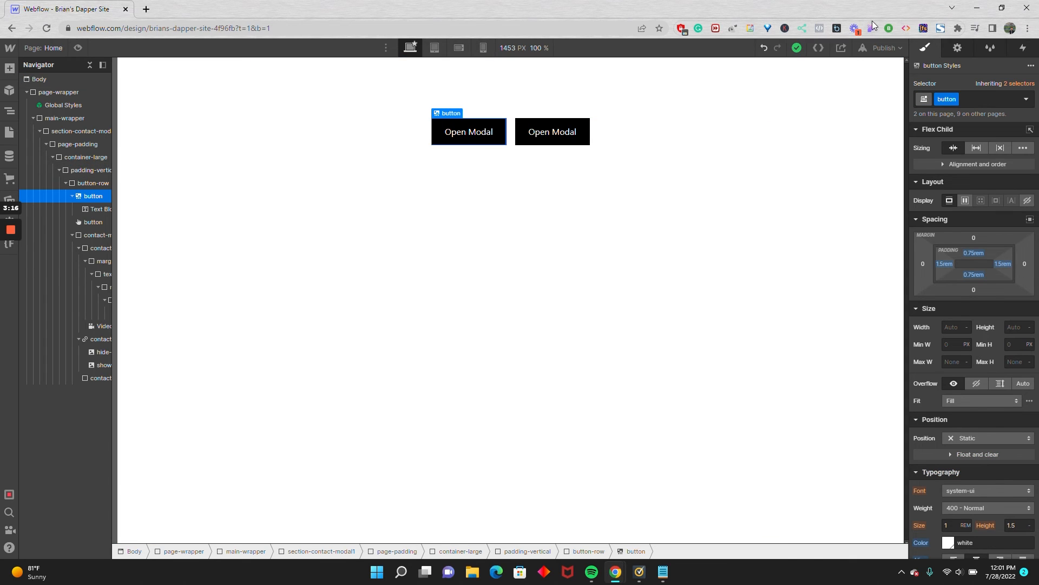
left_click(956, 48)
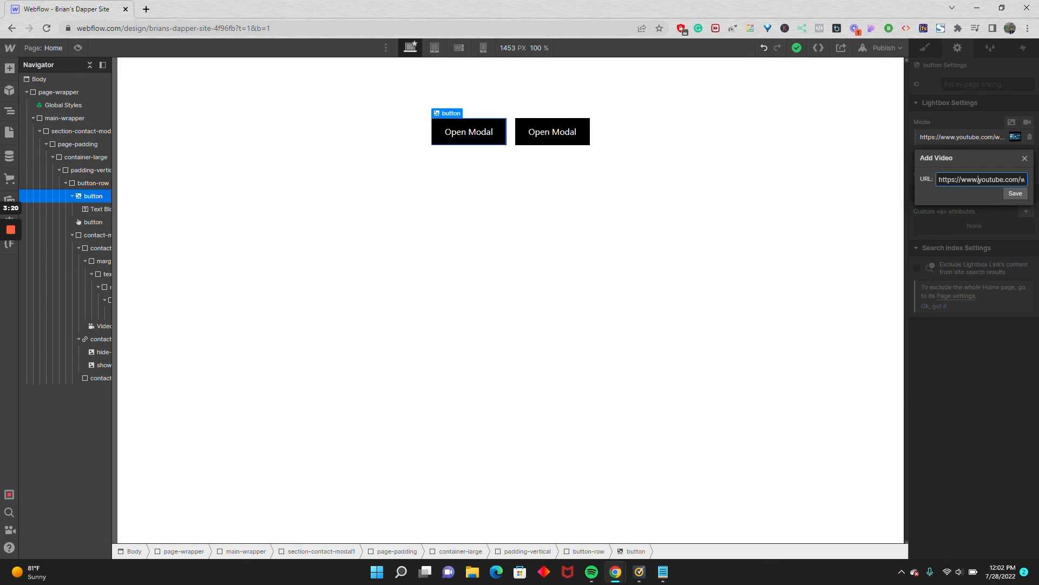
type("com/watch?v=uIGRbID5Cs0")
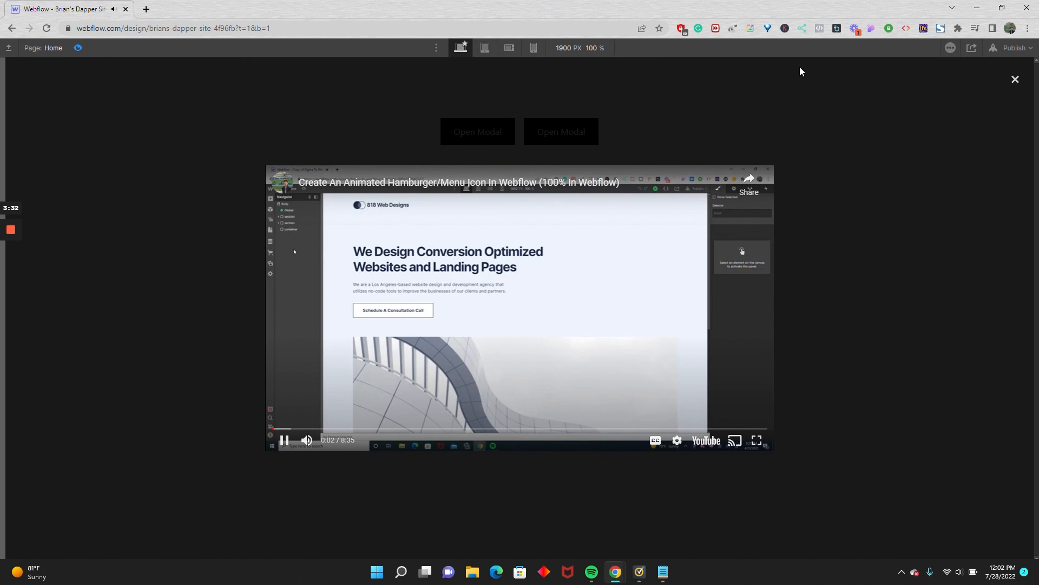
- Close the autoplaying YouTube lightbox in Preview, leaving both Open Modal buttons visible
left_click(1015, 79)
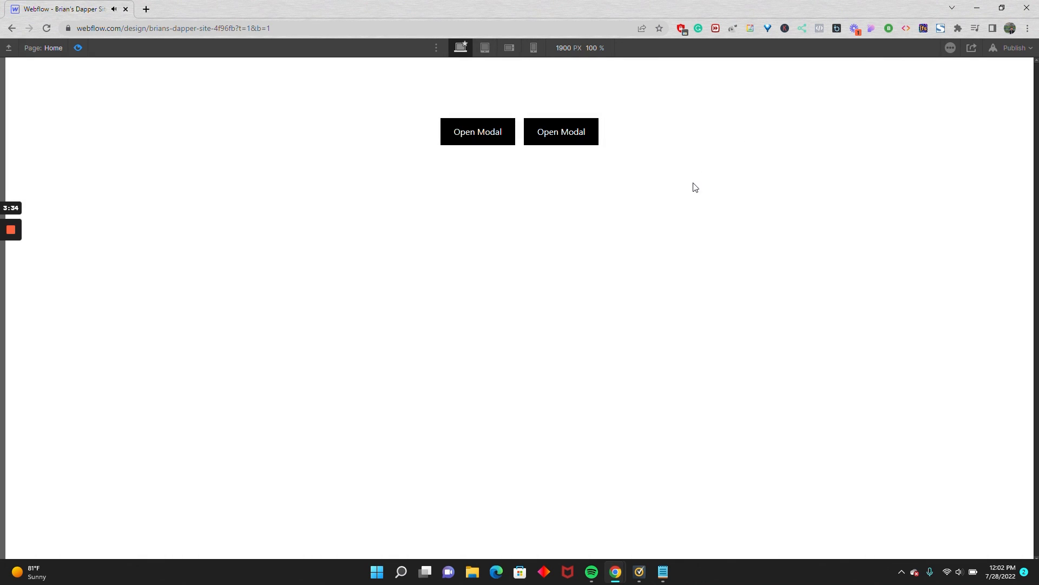